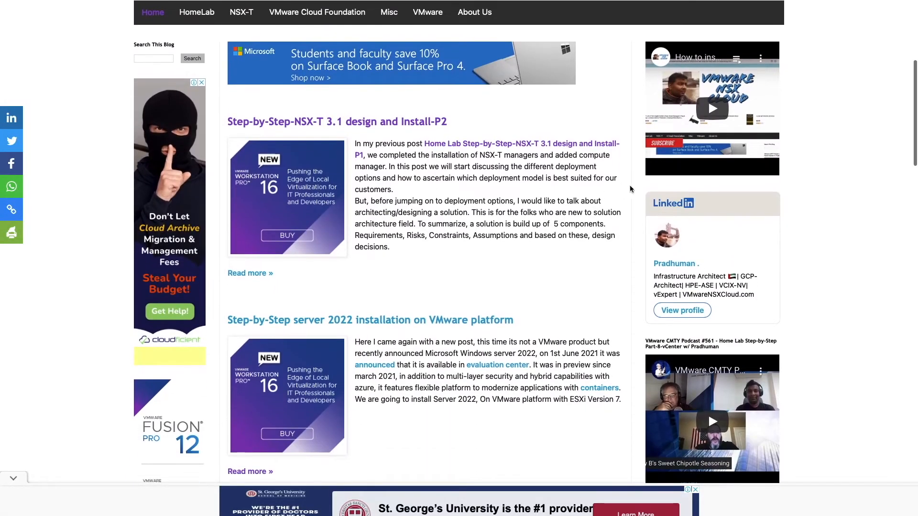
{"action": "mouse_move", "coordinate": [712, 109]}
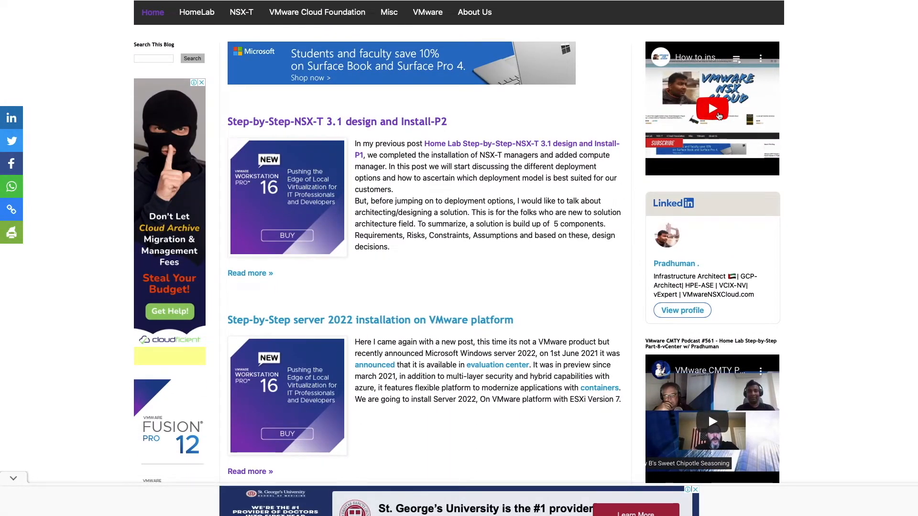
- Scroll up and down through the Blogger blog's latest posts
{"action": "scroll", "scroll_direction": "up", "scroll_amount": 3}
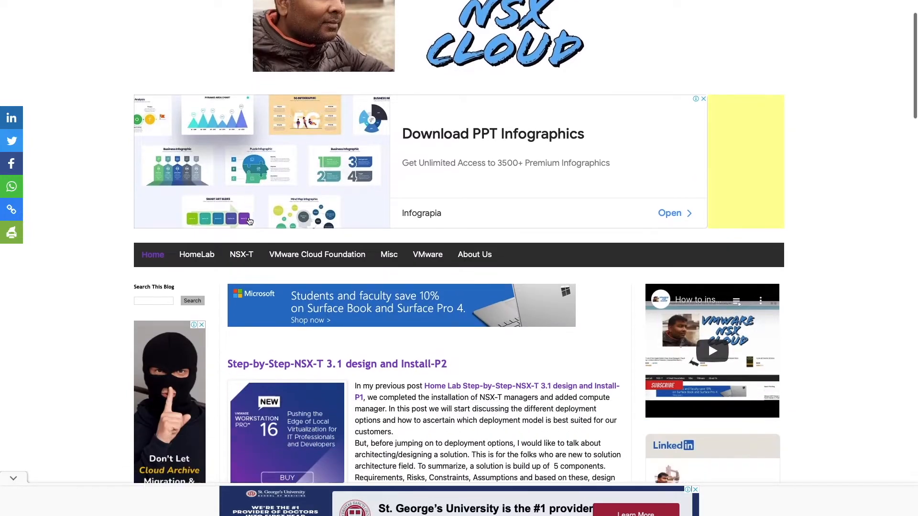
{"action": "scroll", "scroll_direction": "down", "scroll_amount": 3}
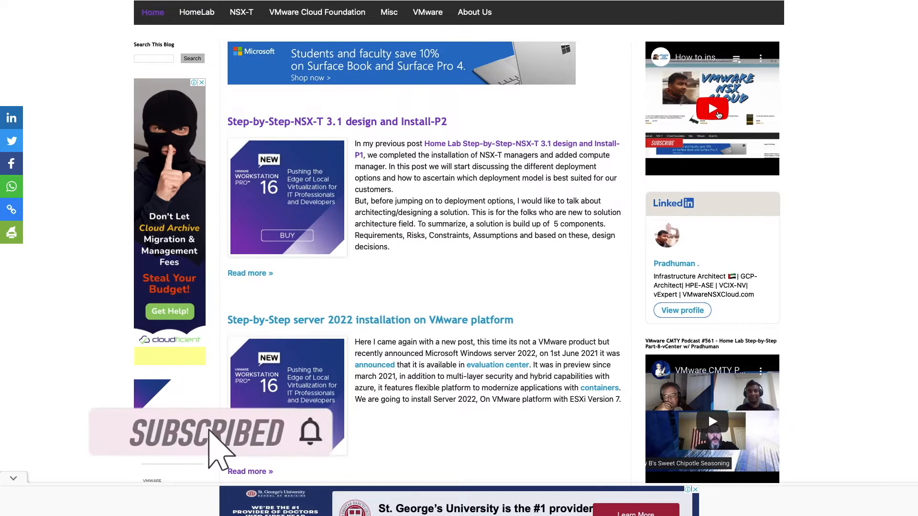
{"action": "scroll", "scroll_direction": "up", "scroll_amount": 3}
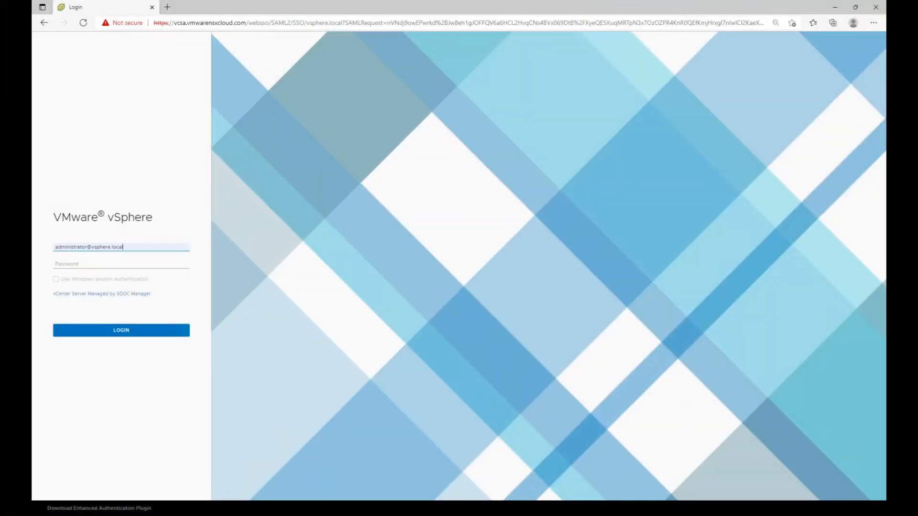
- Sign into SDDC Manager and follow vnc-m01's vRealize Suite Lifecycle Manager service link
{"action": "left_click", "coordinate": [120, 330]}
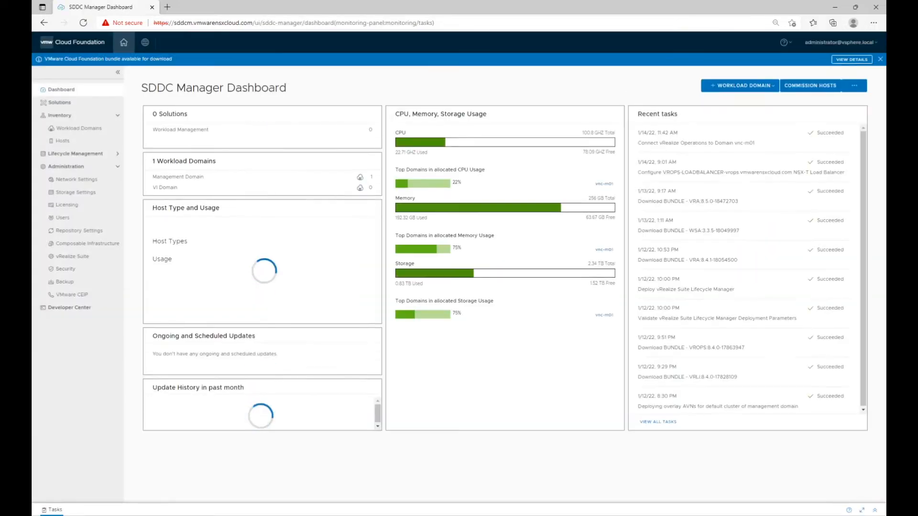
{"action": "left_click", "coordinate": [78, 128]}
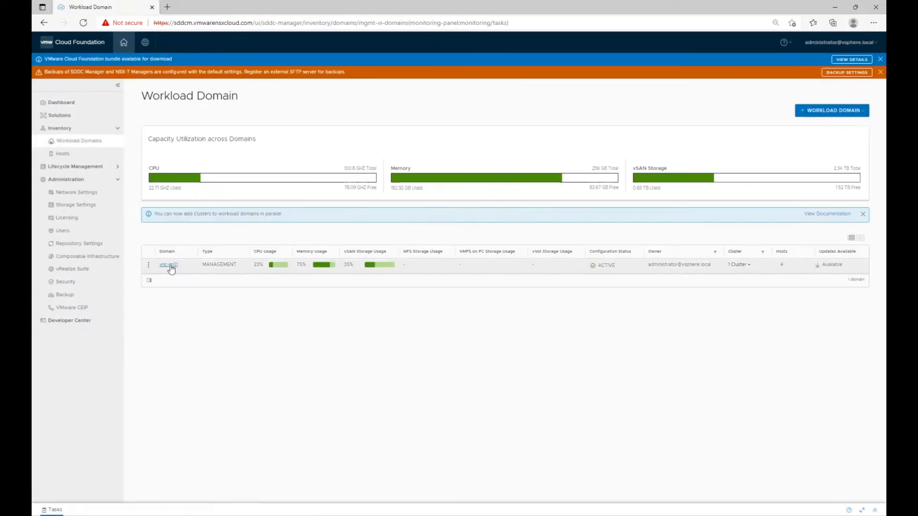
{"action": "left_click", "coordinate": [168, 264]}
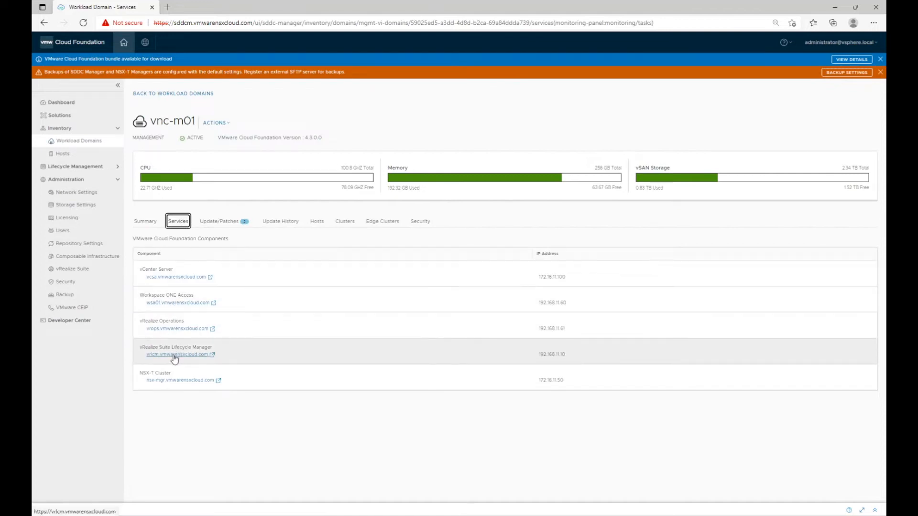
{"action": "left_click", "coordinate": [176, 355]}
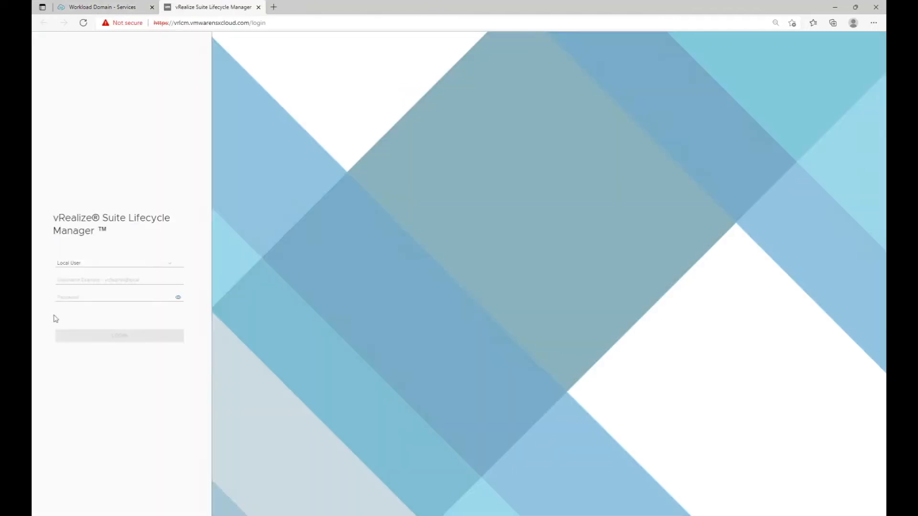
- Sign in as vcfadmin@local and generate the vrli.vmwarensxcloud.com locker certificate
{"action": "type", "text": "vcfadmin@local"}
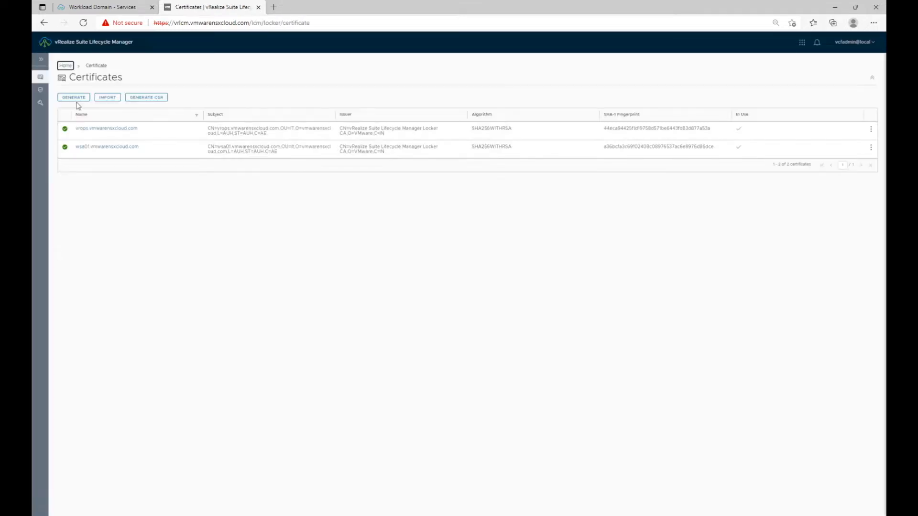
{"action": "left_click", "coordinate": [73, 97]}
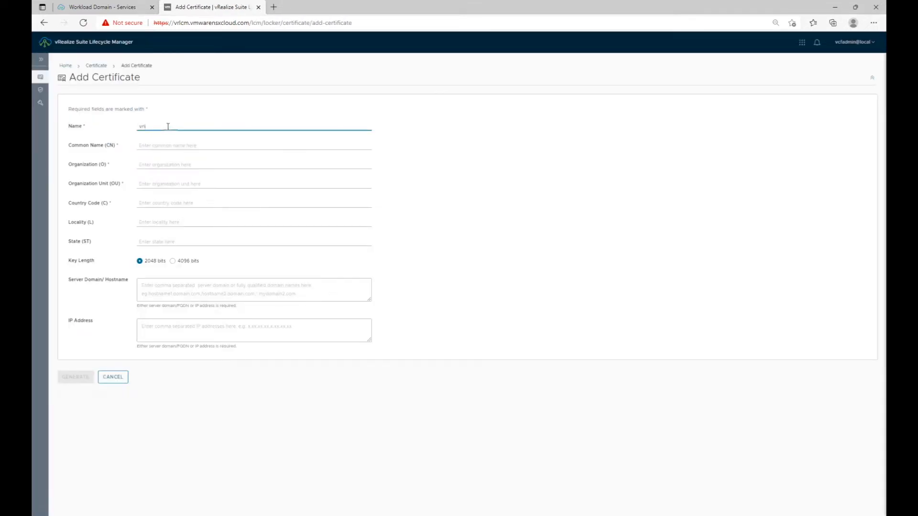
{"action": "type", "text": "i"}
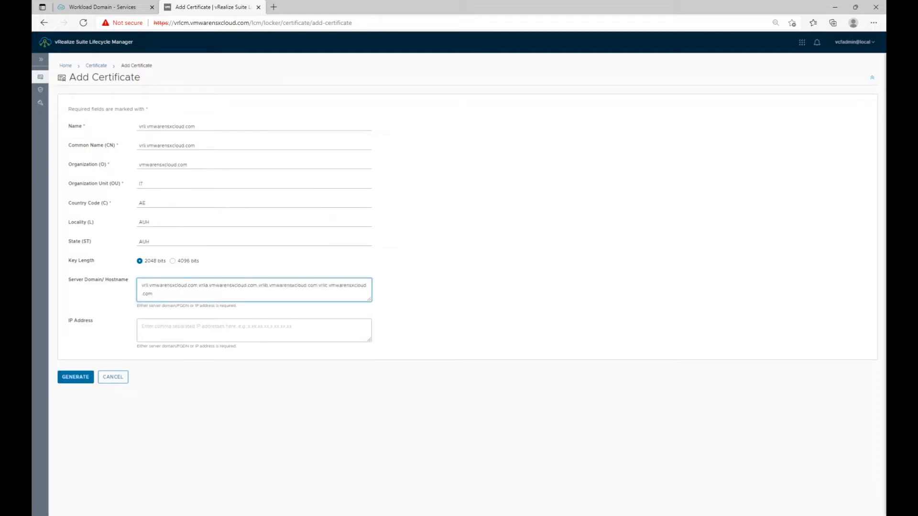
{"action": "left_click", "coordinate": [75, 377]}
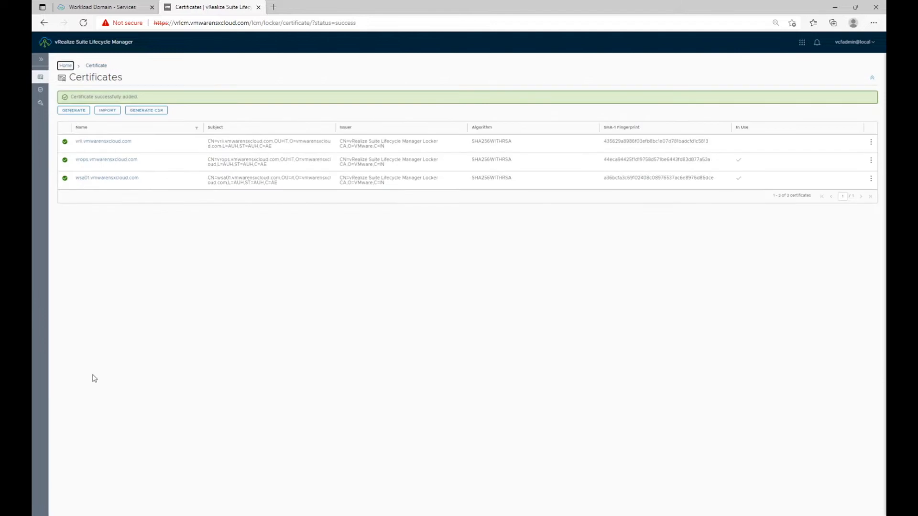
- From Lifecycle Operations environments, choose Add Product on the vRealizeSuite environment
{"action": "left_click", "coordinate": [65, 65]}
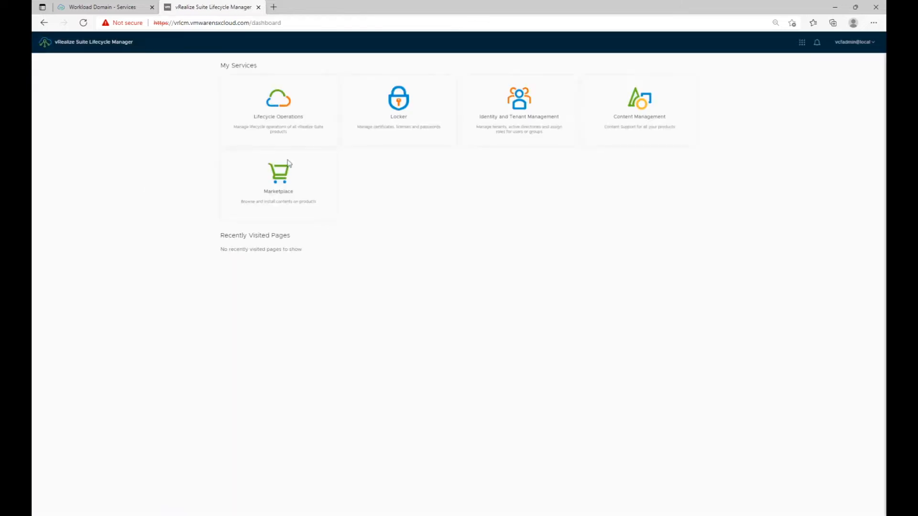
{"action": "left_click", "coordinate": [277, 109]}
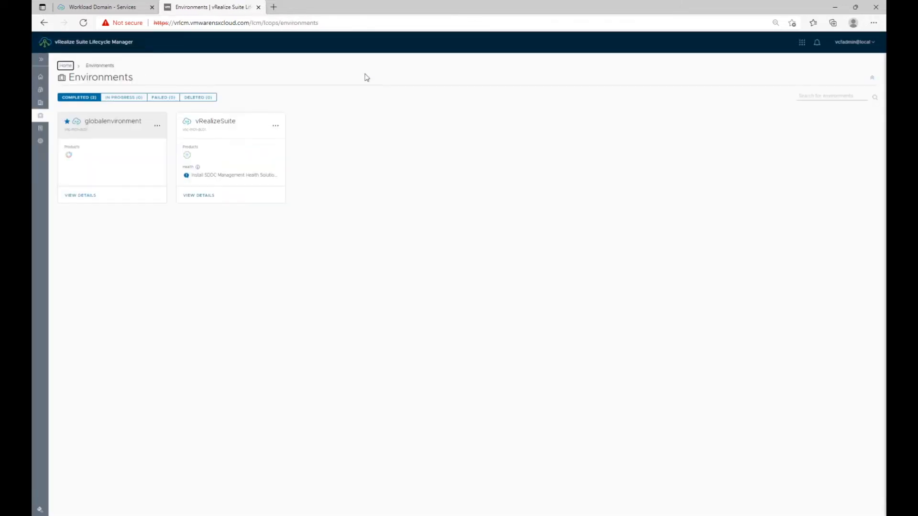
{"action": "left_click", "coordinate": [275, 125]}
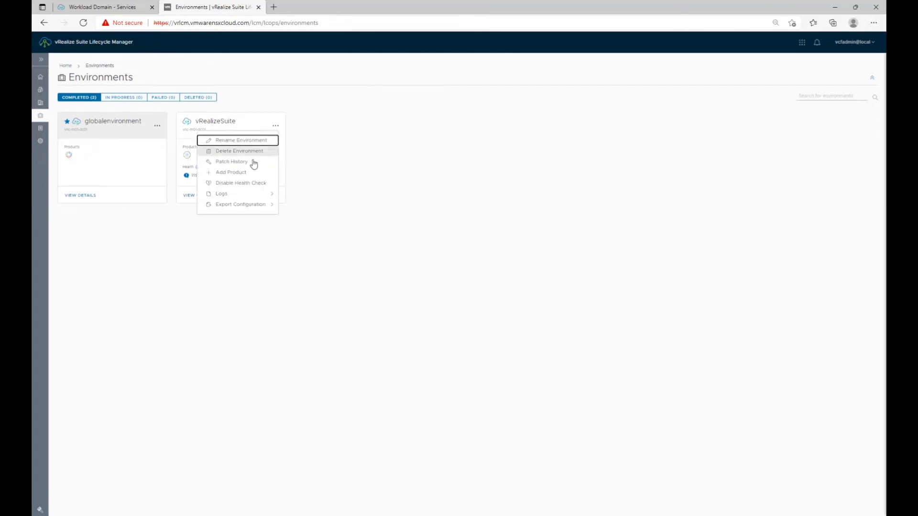
{"action": "left_click", "coordinate": [230, 172]}
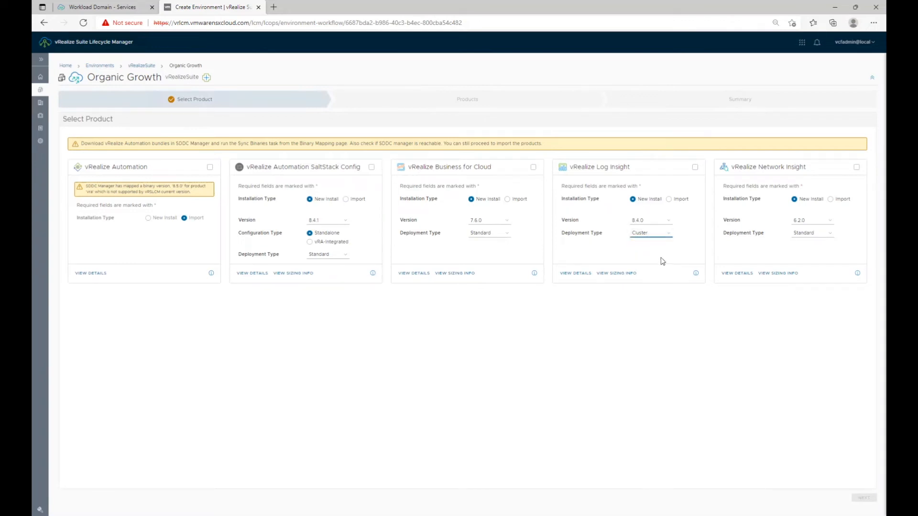
- Select vRealize Log Insight, accept the agreement, and apply the vRealize Suite 2019 Enterprise license
{"action": "left_click", "coordinate": [695, 168]}
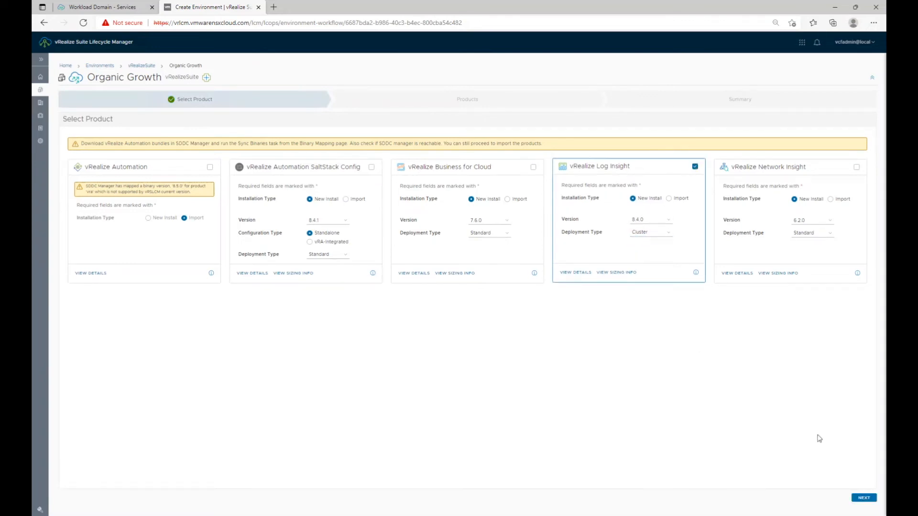
{"action": "left_click", "coordinate": [863, 498]}
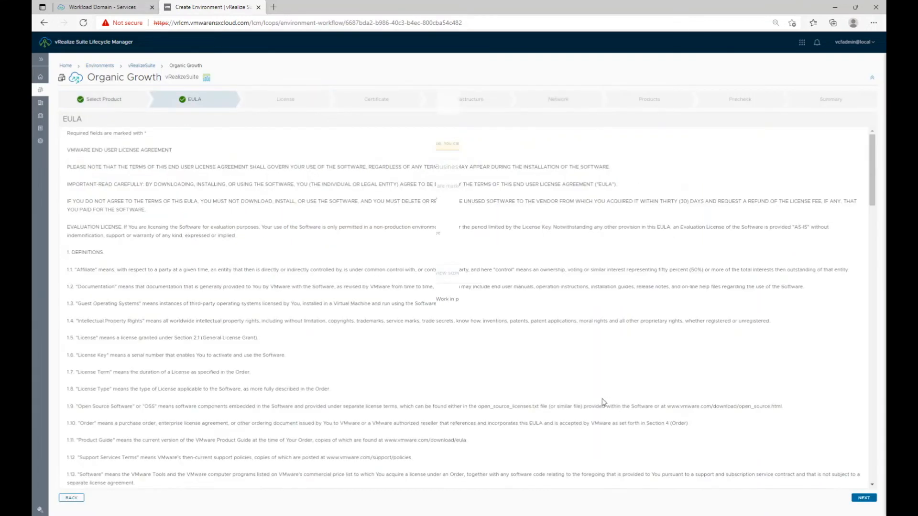
{"action": "scroll", "scroll_direction": "down", "scroll_amount": 3}
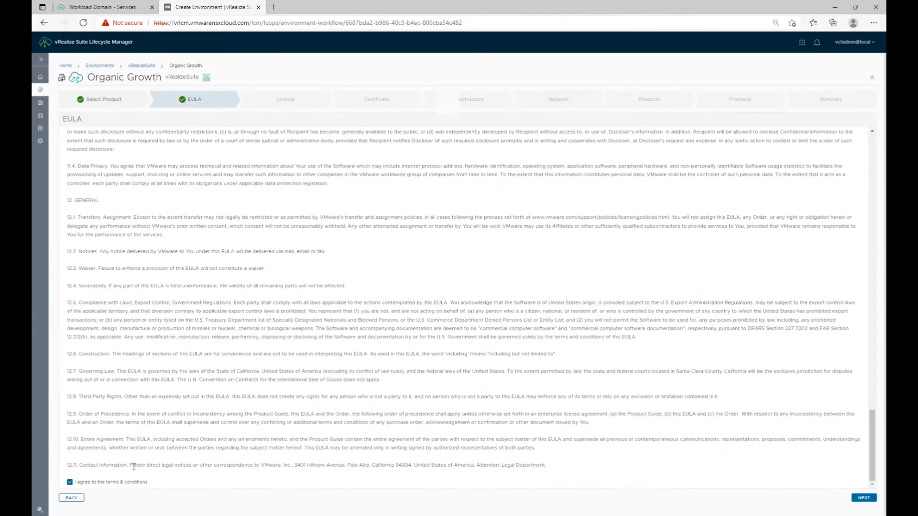
{"action": "left_click", "coordinate": [863, 498]}
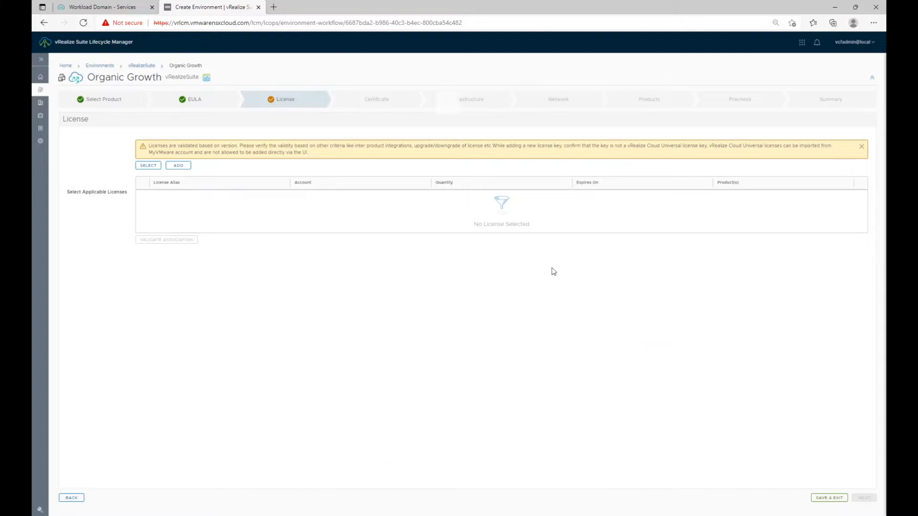
{"action": "left_click", "coordinate": [148, 165]}
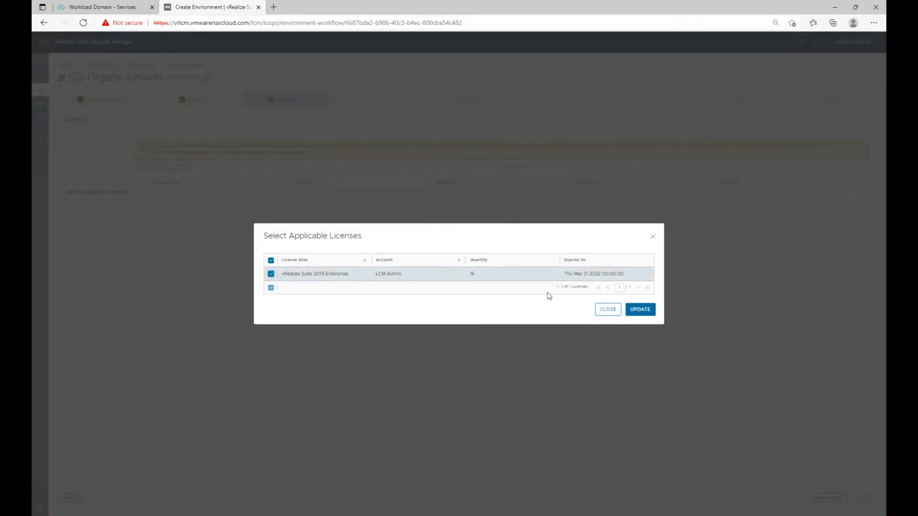
{"action": "left_click", "coordinate": [639, 309]}
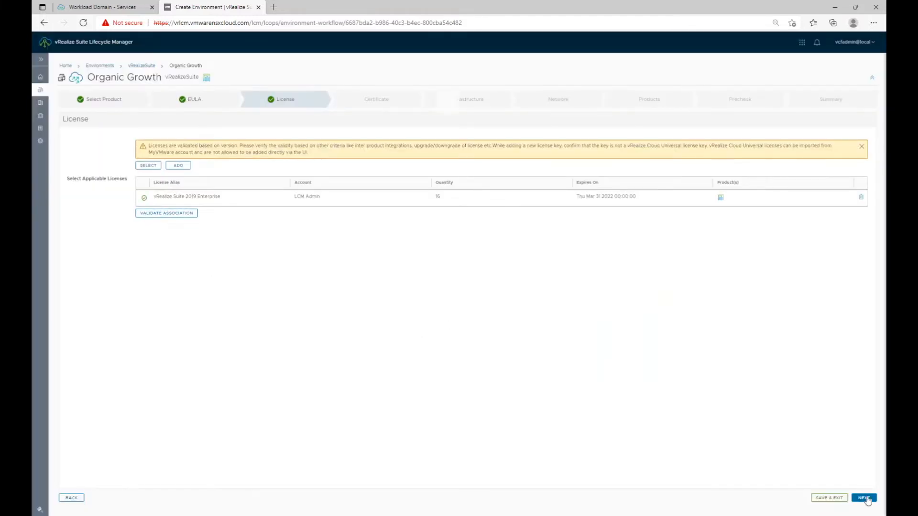
{"action": "left_click", "coordinate": [864, 498]}
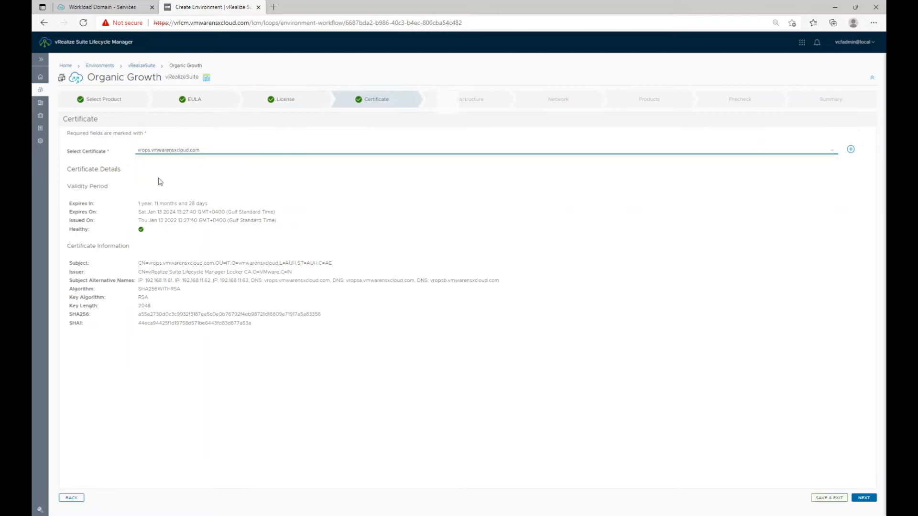
- Keep the default certificate, infrastructure and network settings
{"action": "left_click", "coordinate": [864, 498]}
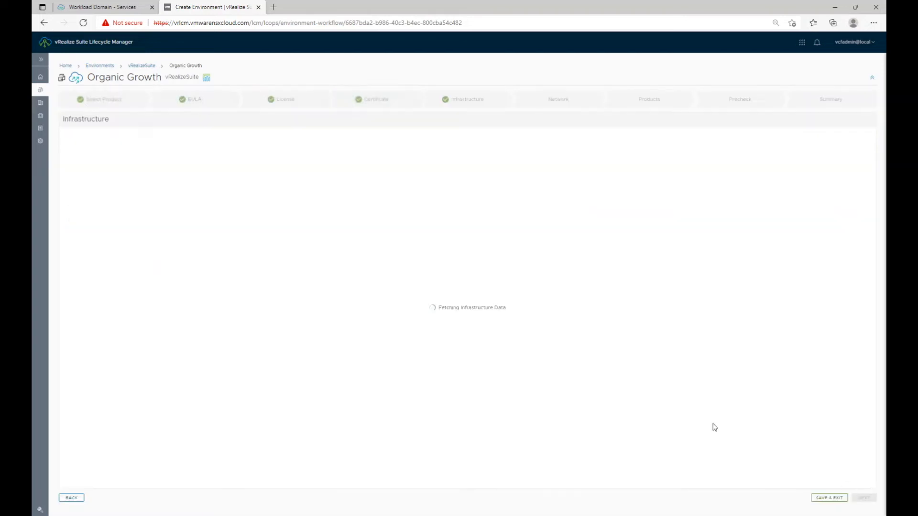
{"action": "mouse_move", "coordinate": [595, 373]}
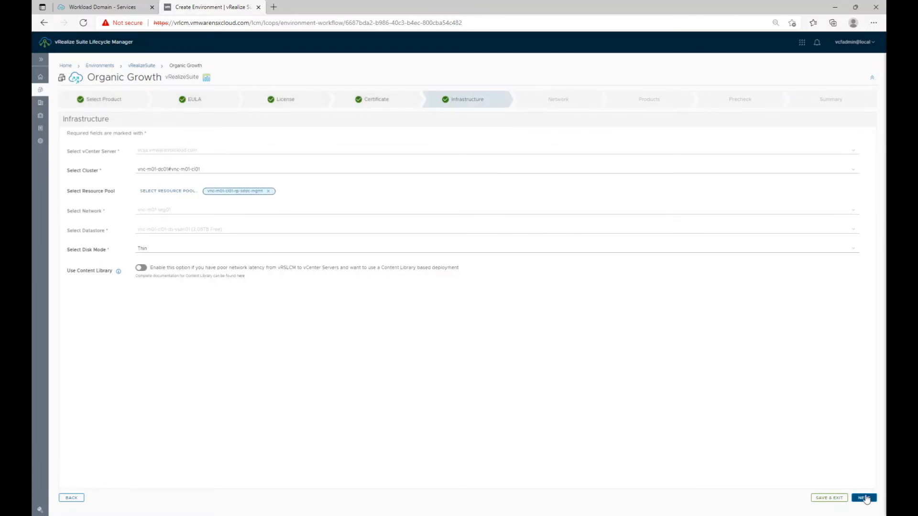
{"action": "left_click", "coordinate": [865, 498]}
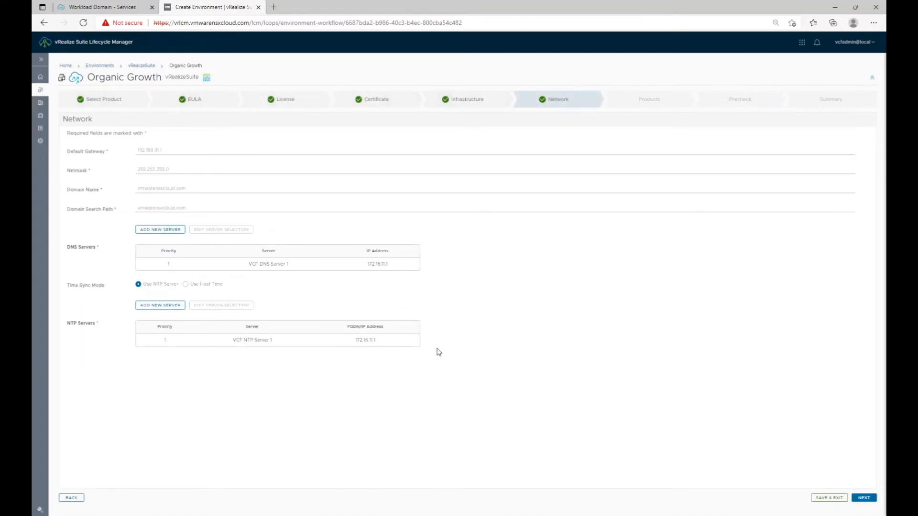
{"action": "left_click", "coordinate": [863, 497]}
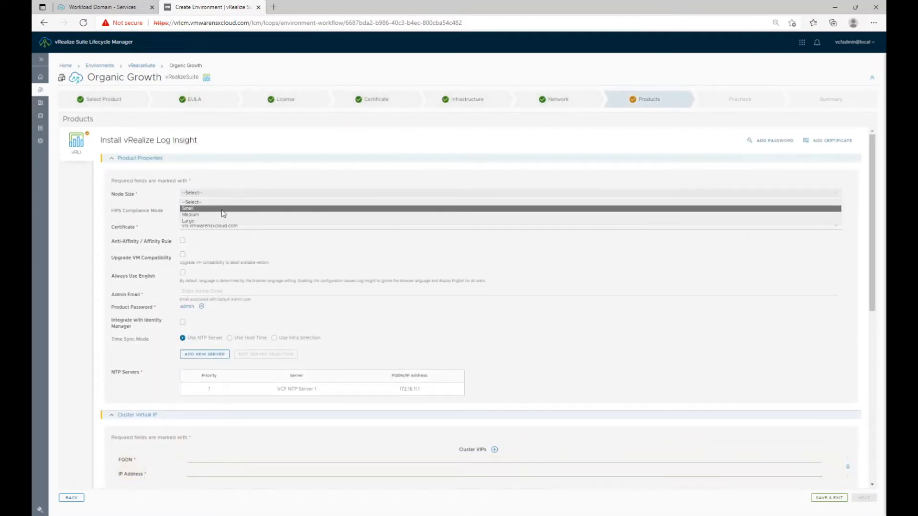
{"action": "left_click", "coordinate": [187, 208]}
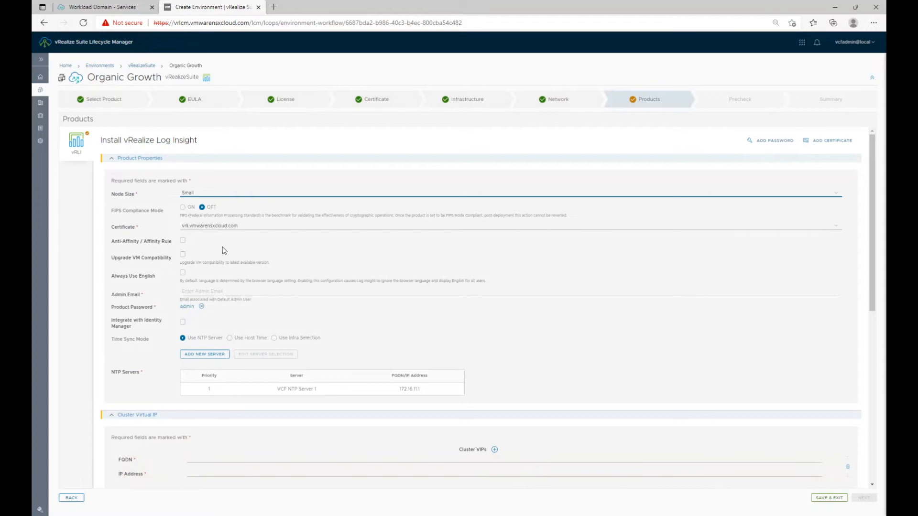
{"action": "mouse_move", "coordinate": [404, 245]}
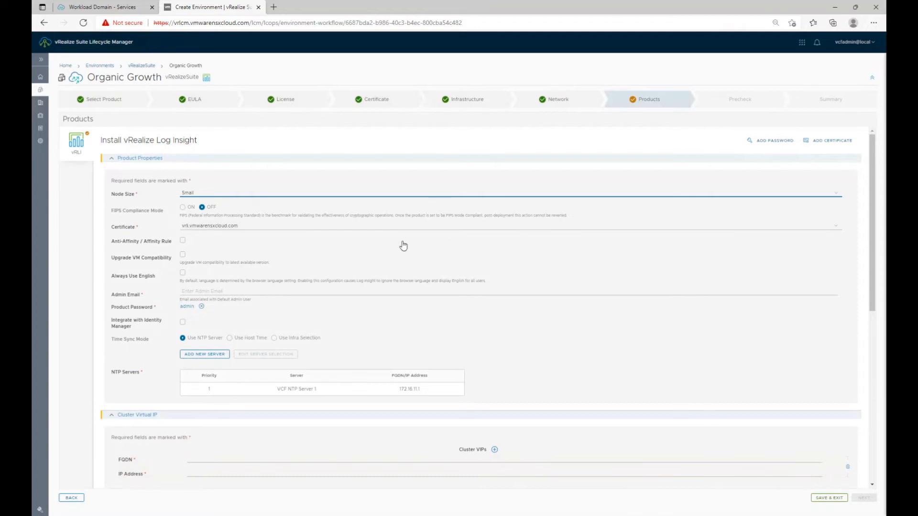
{"action": "left_click", "coordinate": [183, 240]}
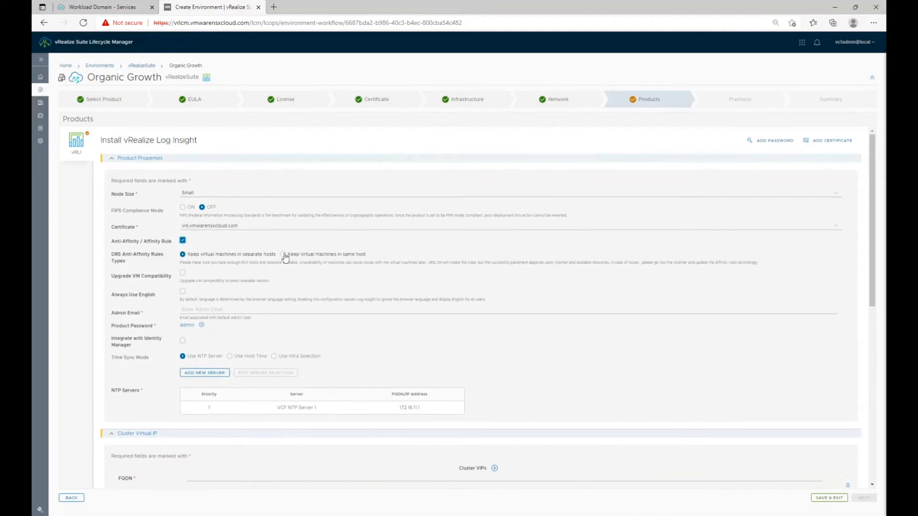
{"action": "left_click", "coordinate": [282, 254]}
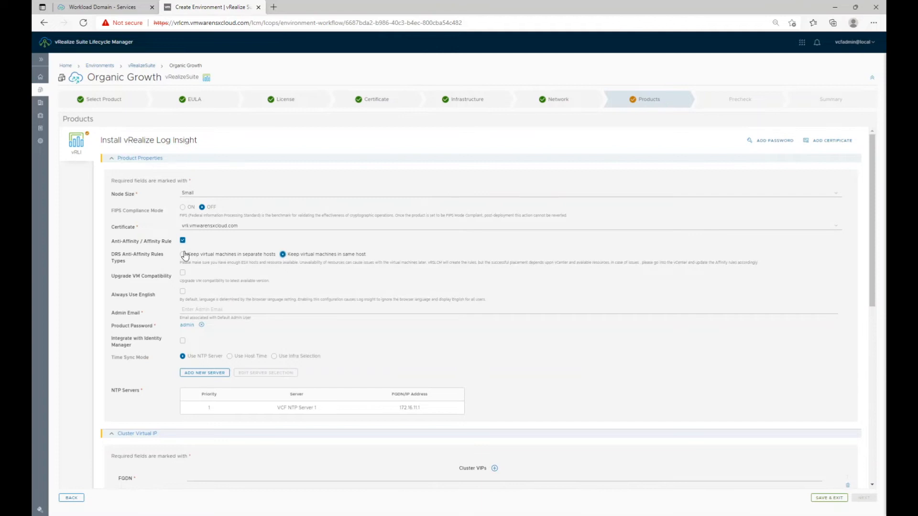
{"action": "left_click", "coordinate": [183, 240]}
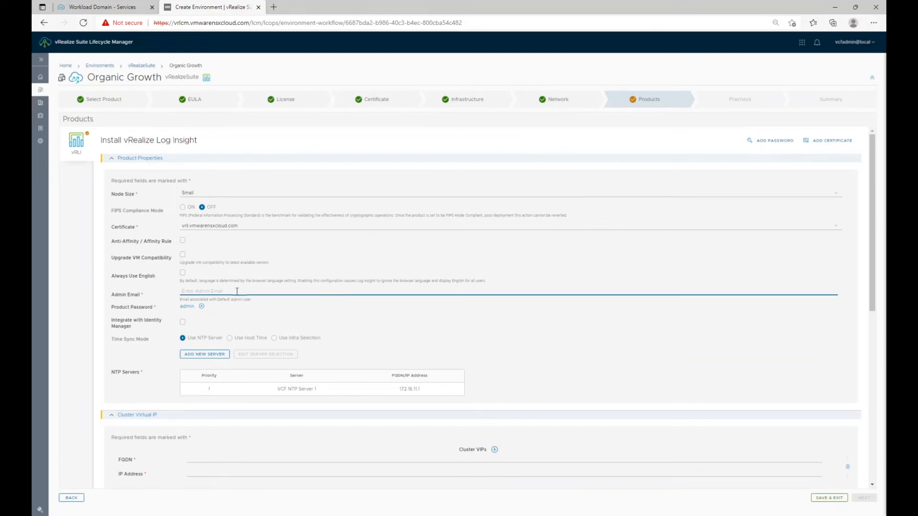
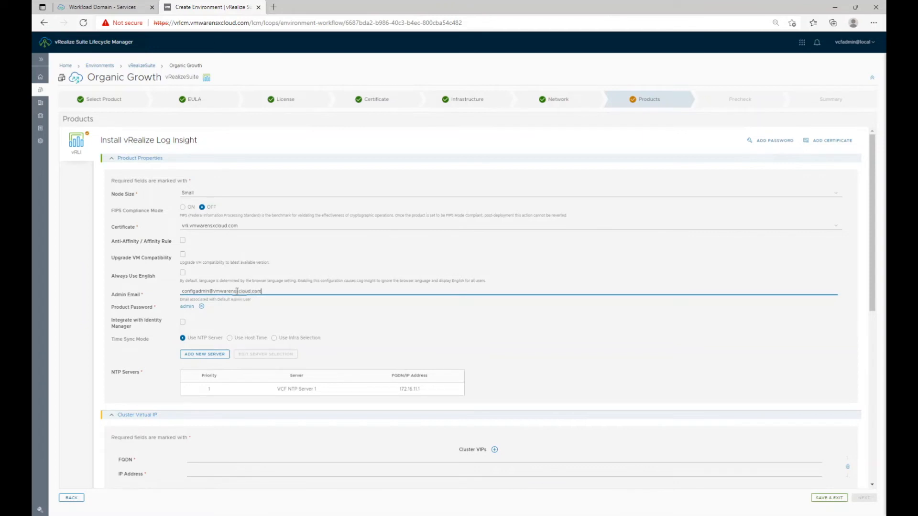
{"action": "left_click", "coordinate": [182, 322]}
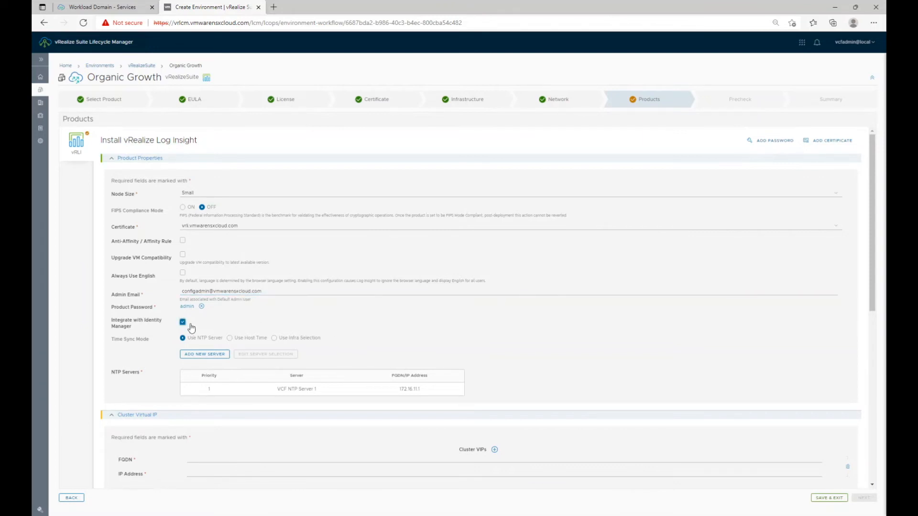
{"action": "scroll", "scroll_direction": "down", "scroll_amount": 3}
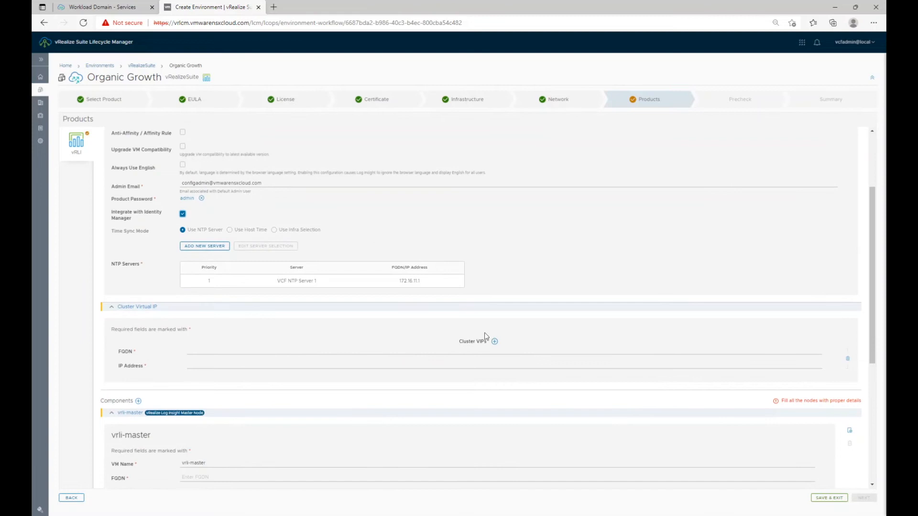
- Set the cluster VIP FQDN vrli.vmwarensxcloud.com with IP 192.168.31.64
{"action": "scroll", "scroll_direction": "down", "scroll_amount": 3}
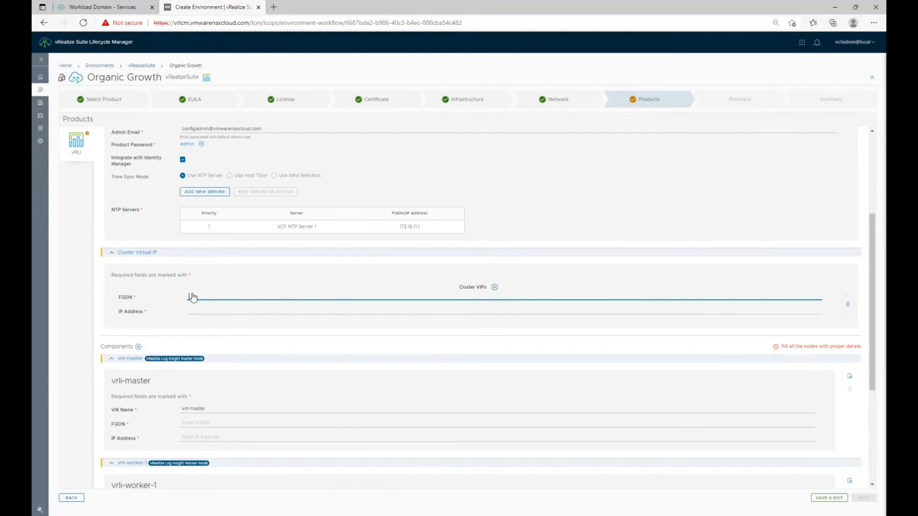
{"action": "type", "text": "vrli.vmwarensxcloud.com"}
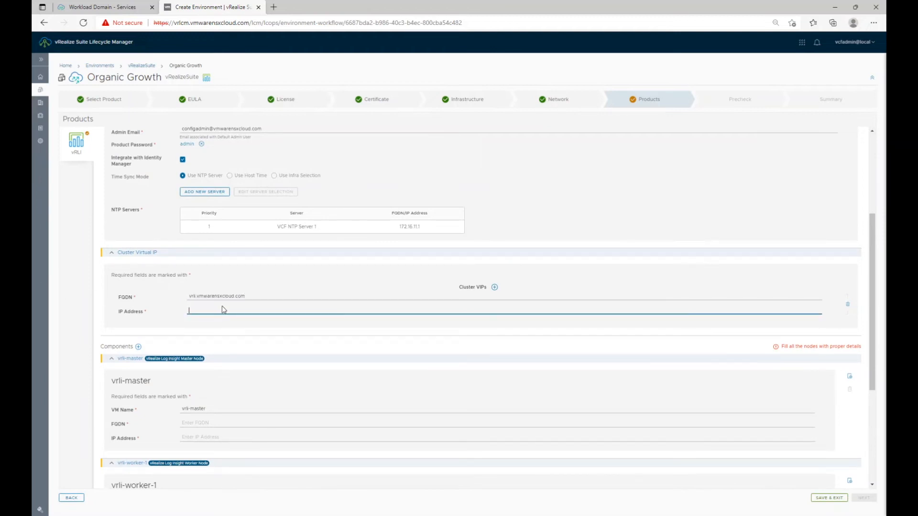
{"action": "type", "text": "192.168.31.64"}
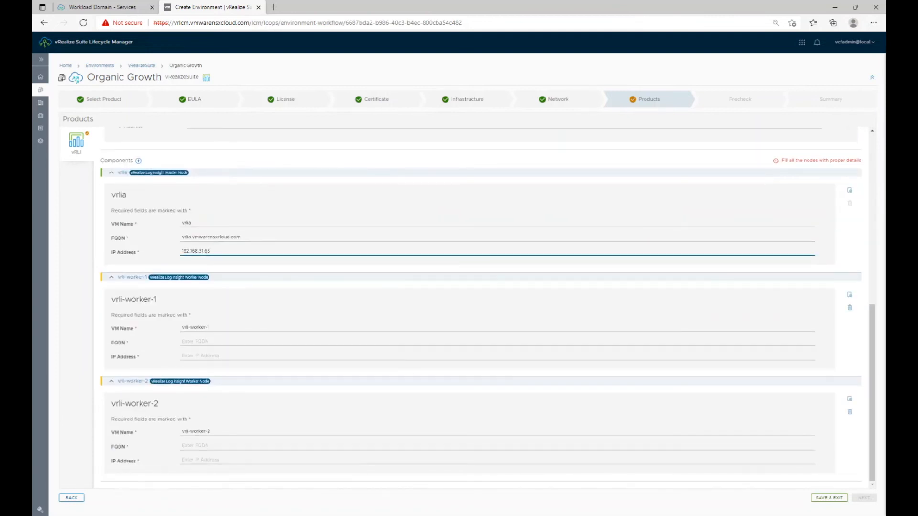
- Enter node details, including vrlib.vmwarensxcloud.com and IPs 192.168.31.66 and 192.168.31.67
{"action": "type", "text": "vrlib.vmwarensxcloud.com"}
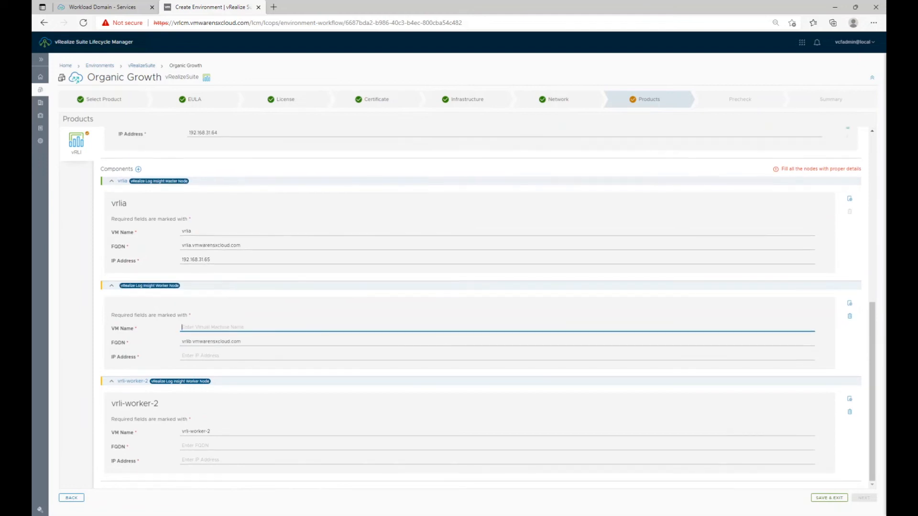
{"action": "type", "text": "vrlib.vmwarensxcloud.com"}
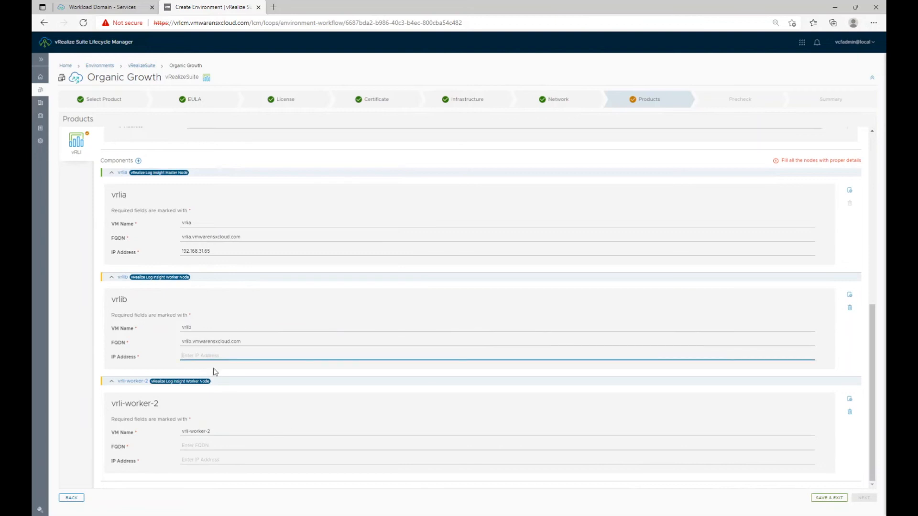
{"action": "type", "text": "192.168.31.6"}
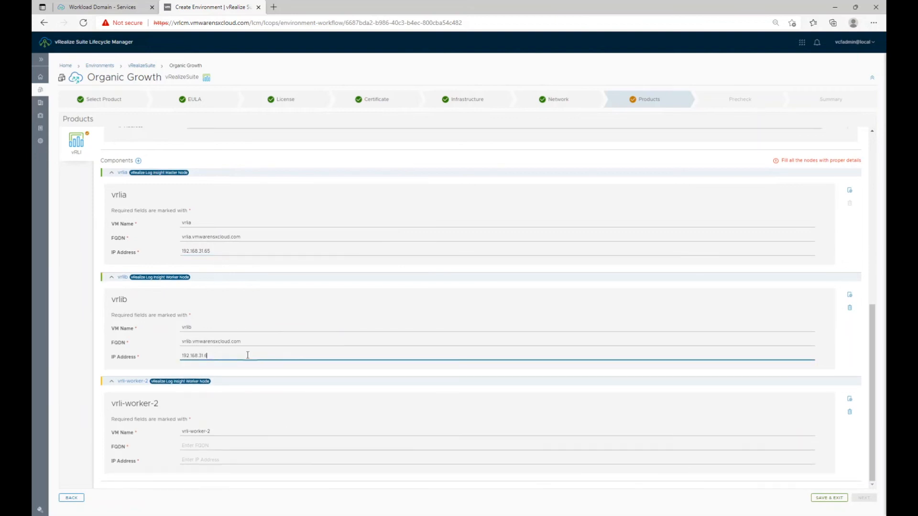
{"action": "type", "text": "6"}
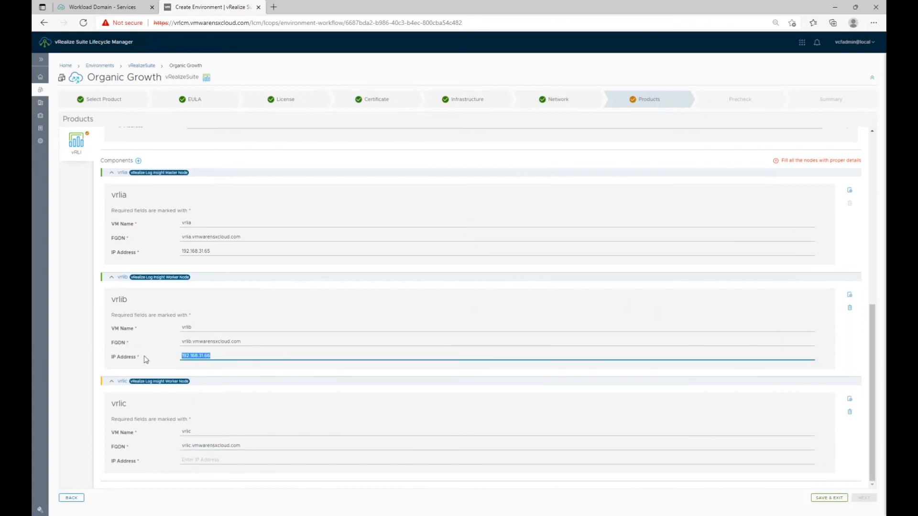
{"action": "type", "text": "192.168.31.67"}
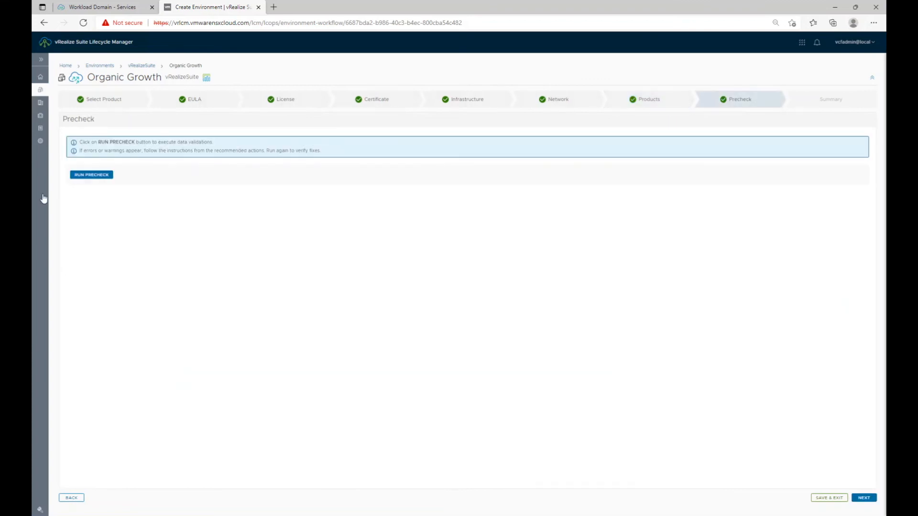
- Run the precheck, continue to the summary, and submit the deployment request
{"action": "left_click", "coordinate": [92, 174]}
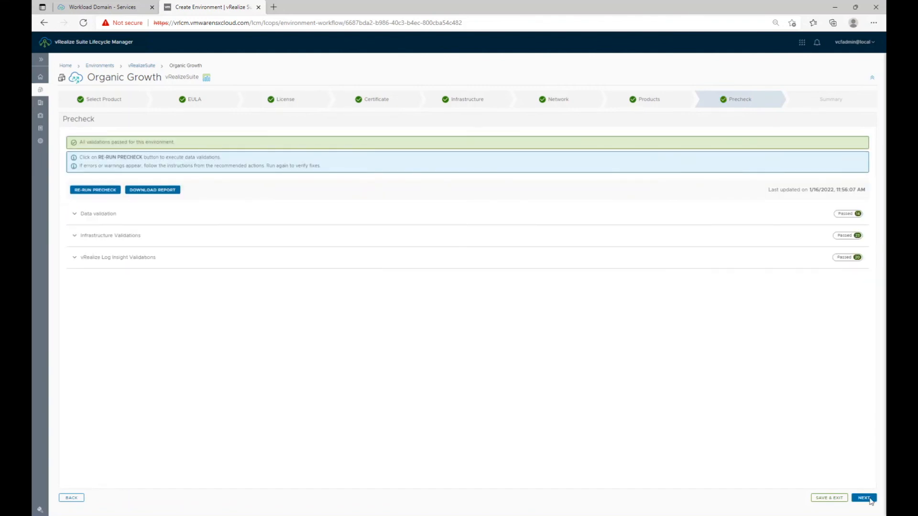
{"action": "left_click", "coordinate": [863, 497]}
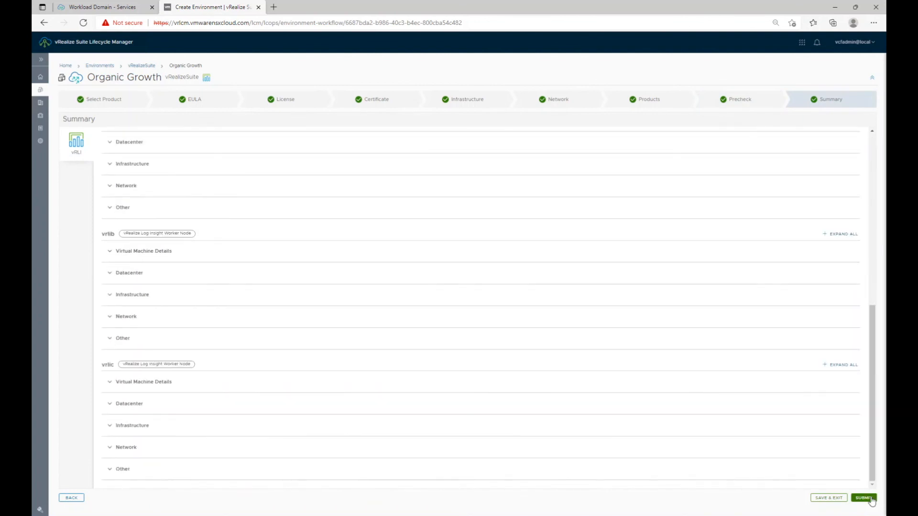
{"action": "left_click", "coordinate": [847, 498]}
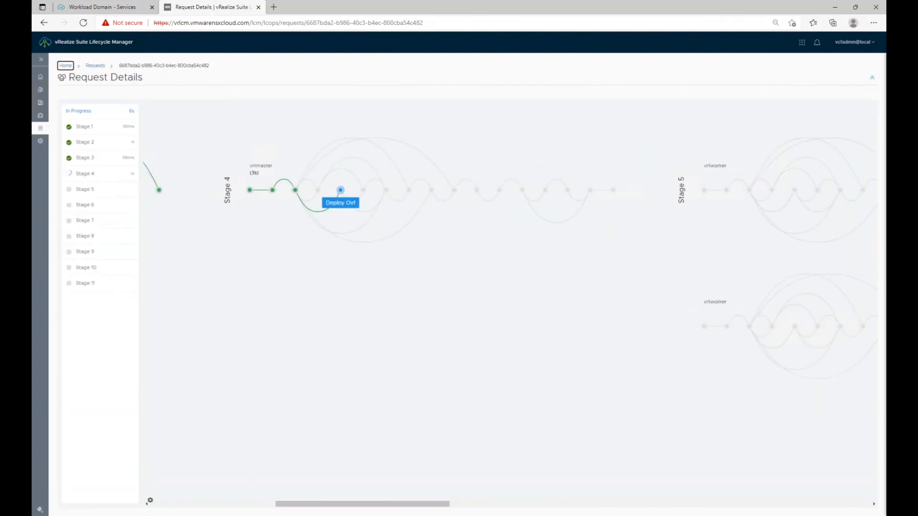